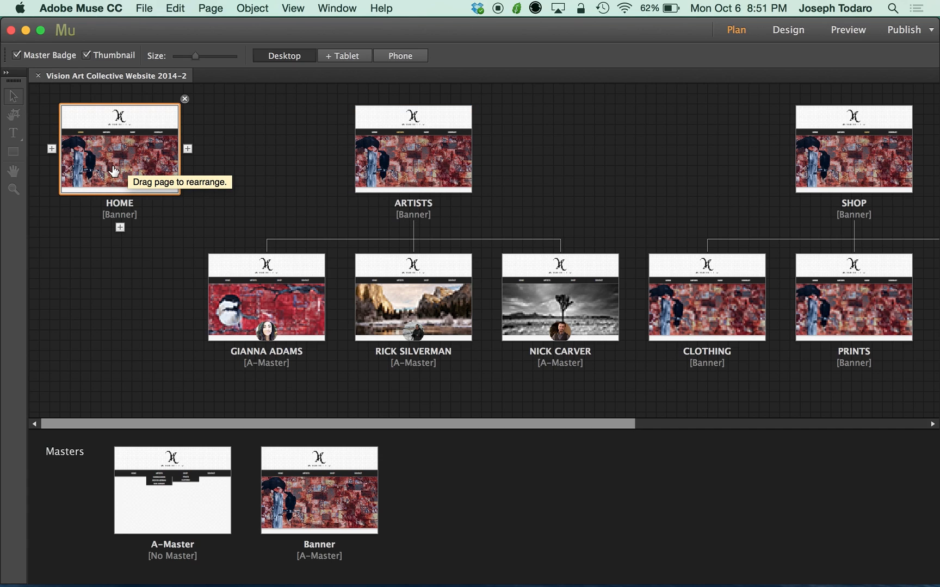
{"action": "mouse_move", "coordinate": [119, 169]}
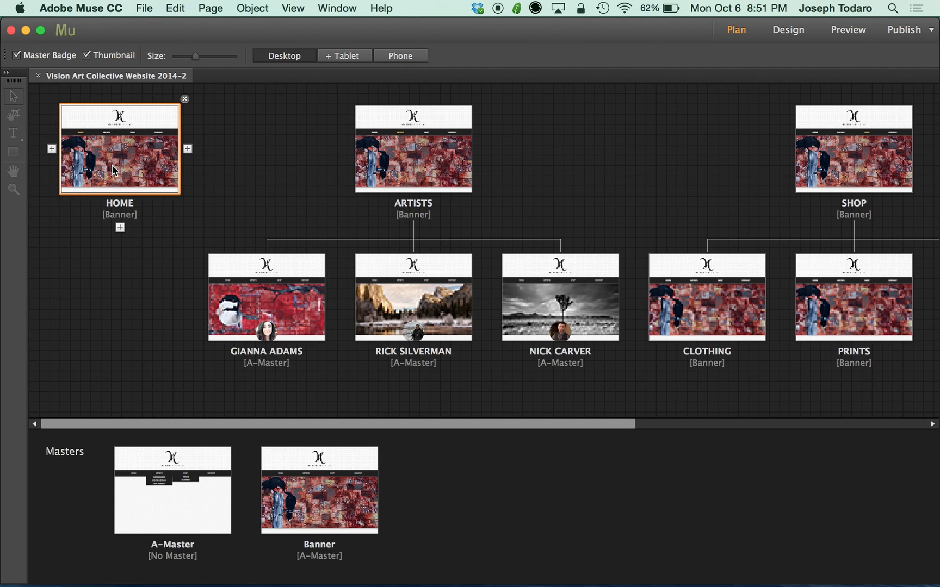
Step: Open the HOME page's desktop layout for editing from Plan view
{"action": "double_click", "coordinate": [118, 148]}
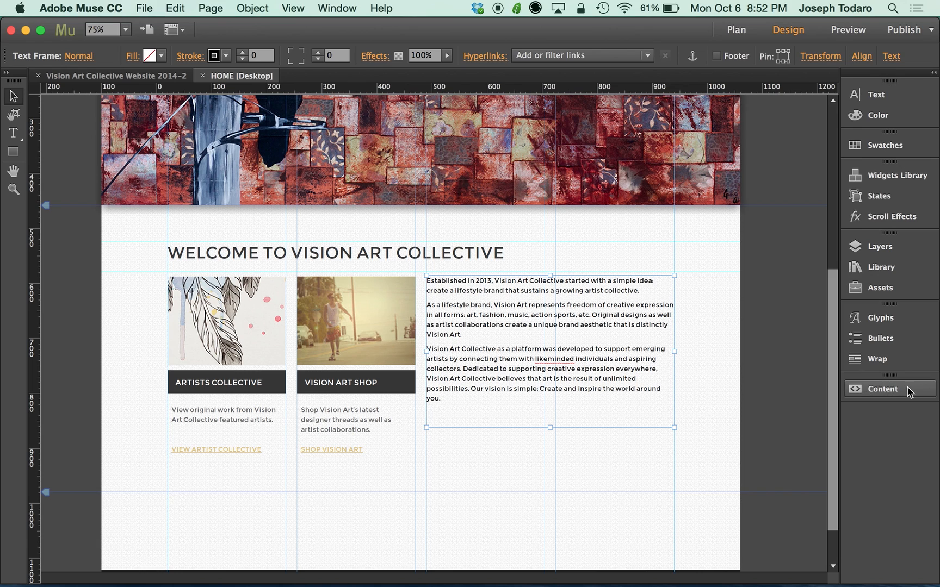
Step: Show the Content panel via the Window menu, listing one empty Collection
{"action": "left_click", "coordinate": [337, 8]}
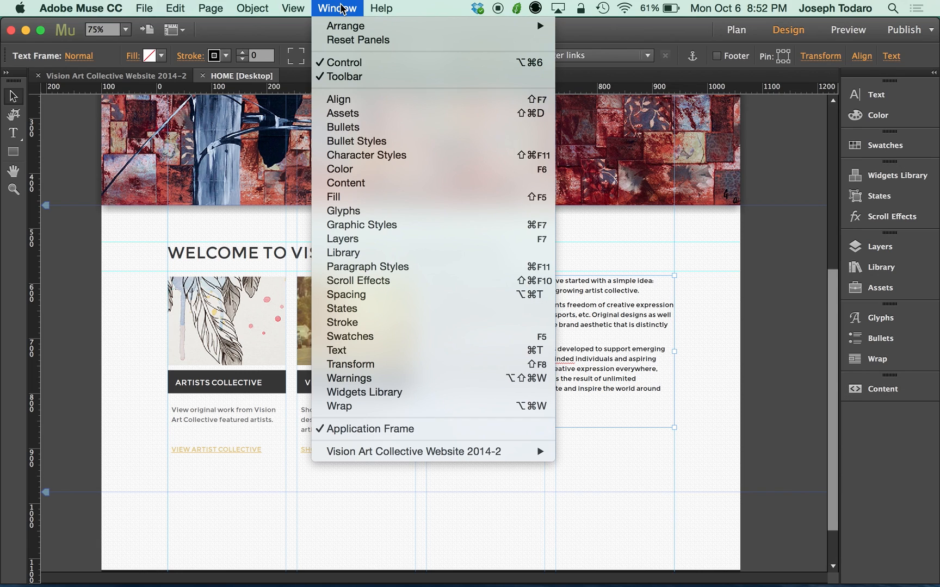
{"action": "mouse_move", "coordinate": [372, 187]}
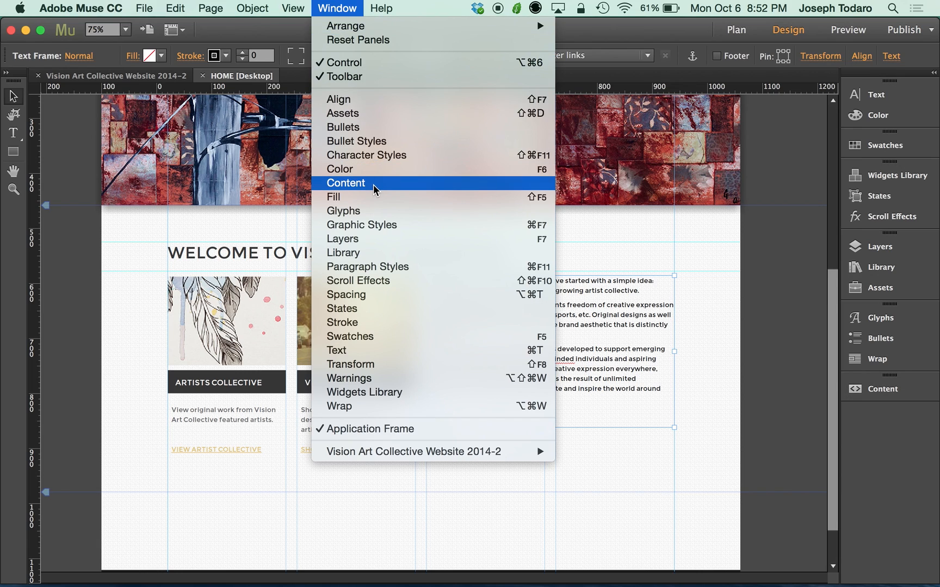
{"action": "left_click", "coordinate": [345, 183]}
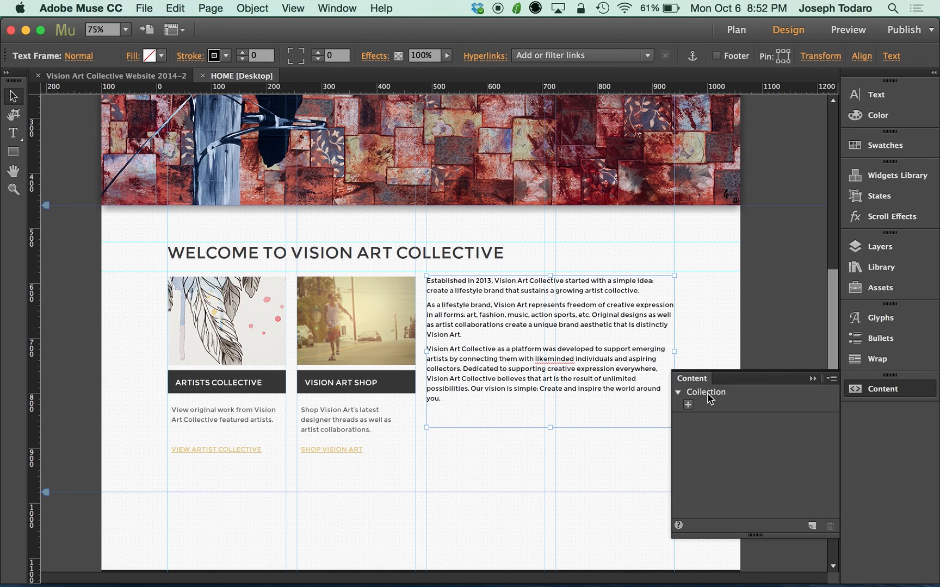
{"action": "mouse_move", "coordinate": [731, 402]}
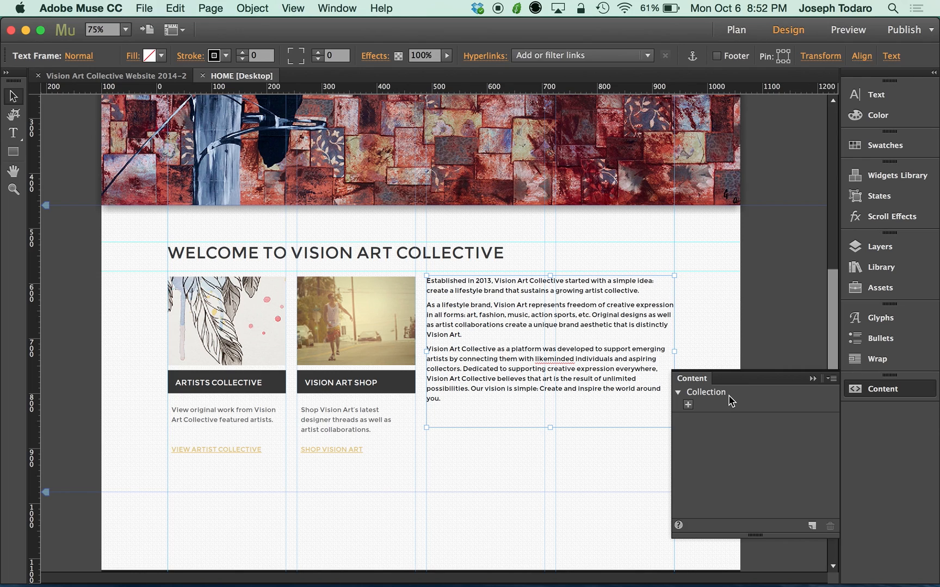
Step: Rename the collection from 'Collection' to 'Home Page Content'
{"action": "double_click", "coordinate": [706, 391]}
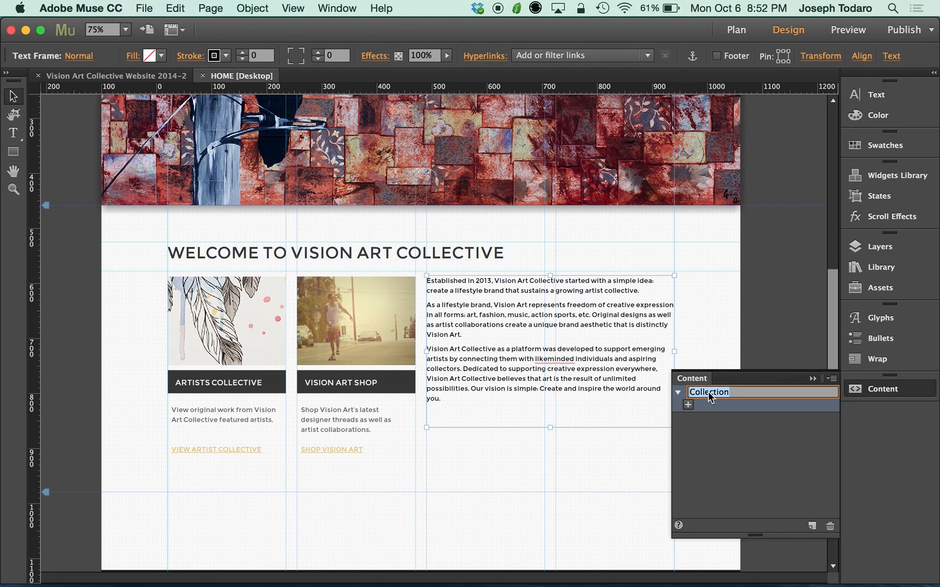
{"action": "type", "text": "Home Page"}
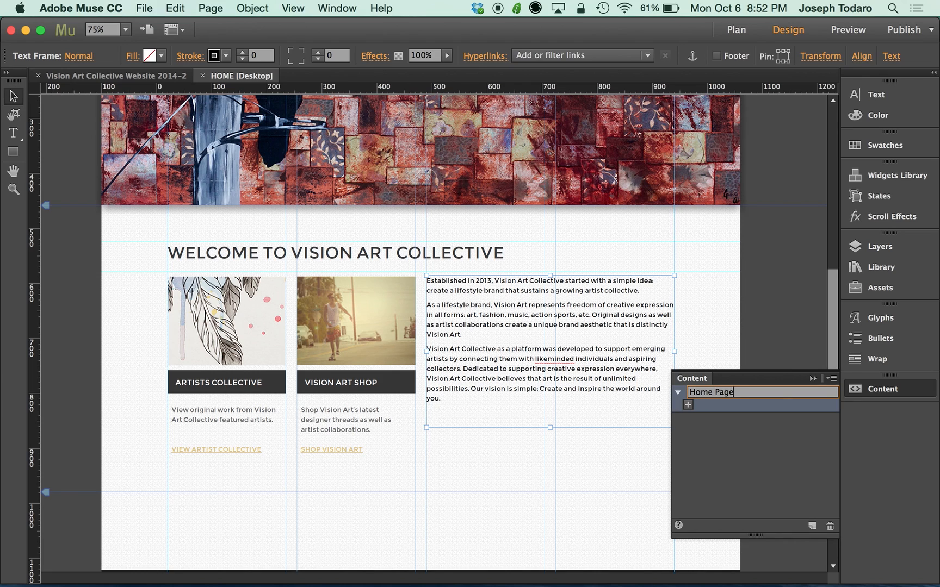
{"action": "type", "text": "Content"}
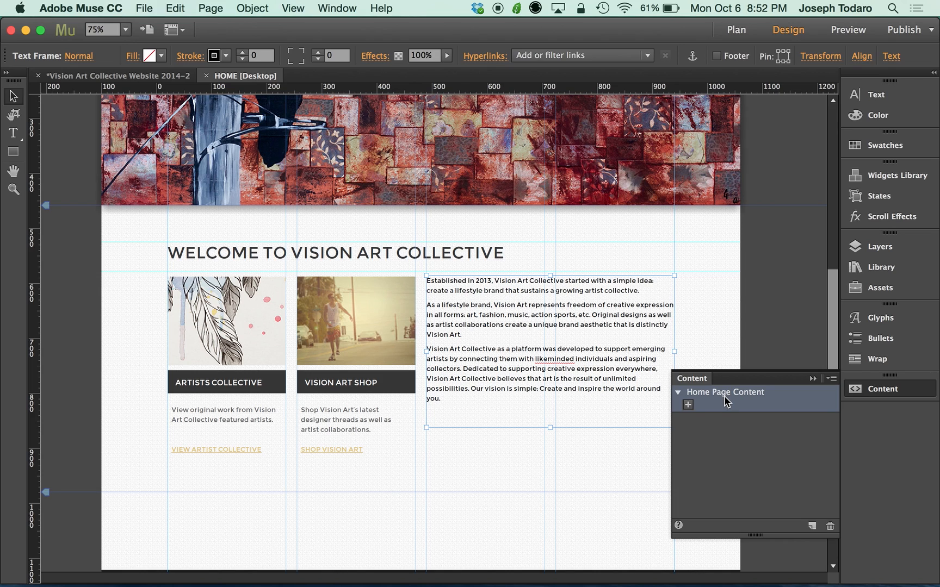
{"action": "mouse_move", "coordinate": [563, 423]}
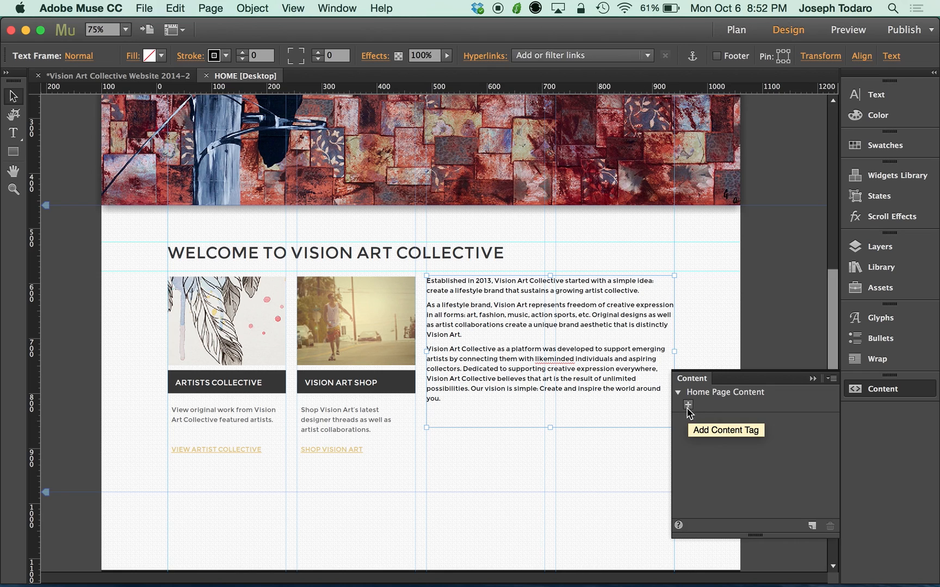
{"action": "mouse_move", "coordinate": [696, 442]}
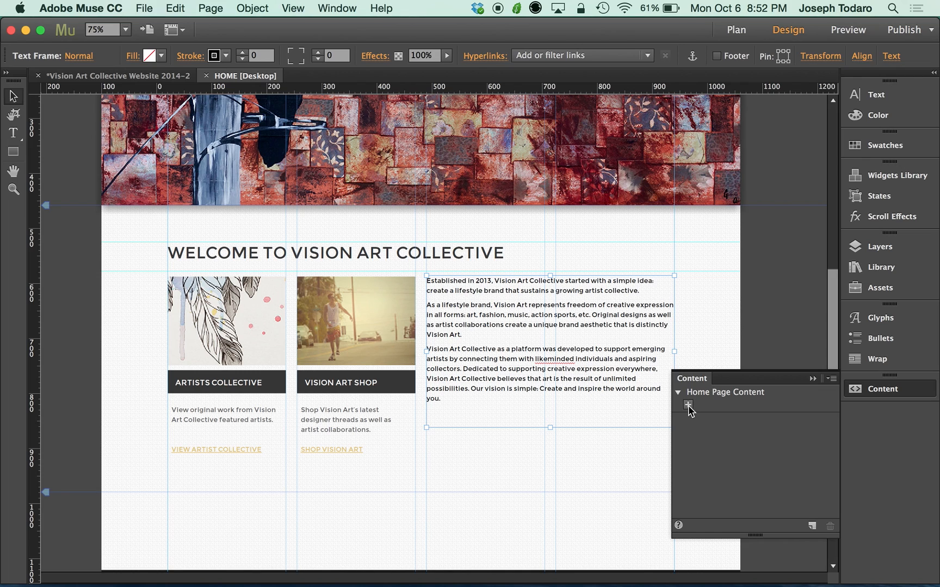
Step: Add a content tag for the welcome text frame, accepting the formatting warning
{"action": "left_click", "coordinate": [689, 404]}
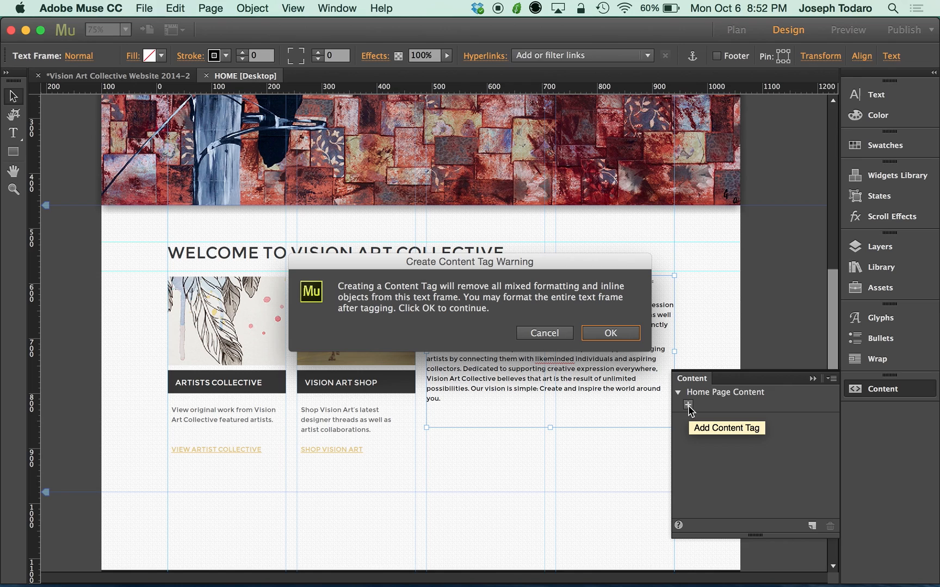
{"action": "mouse_move", "coordinate": [687, 408]}
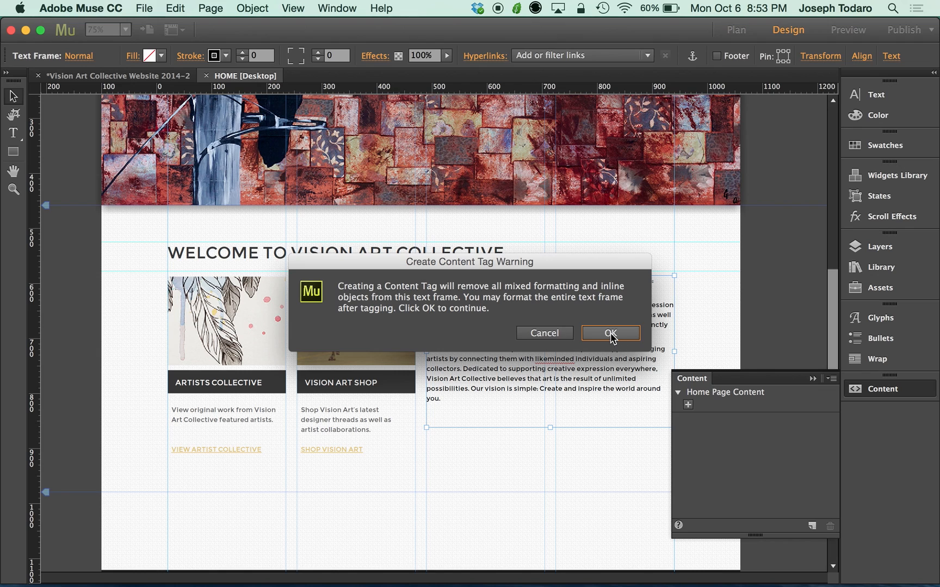
{"action": "left_click", "coordinate": [609, 333]}
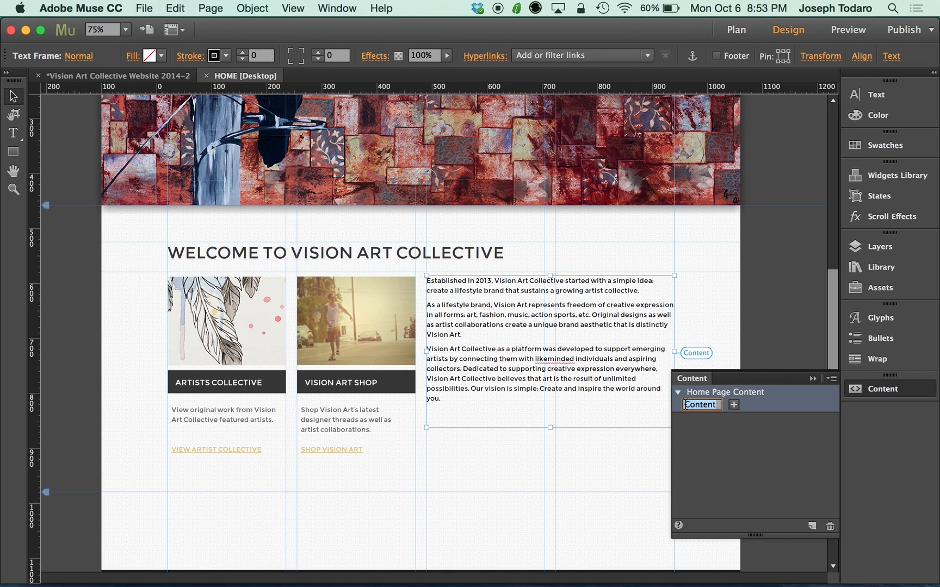
Step: Rename the new tag to 'Home Welcome Text' and switch to the site plan
{"action": "type", "text": "Home"}
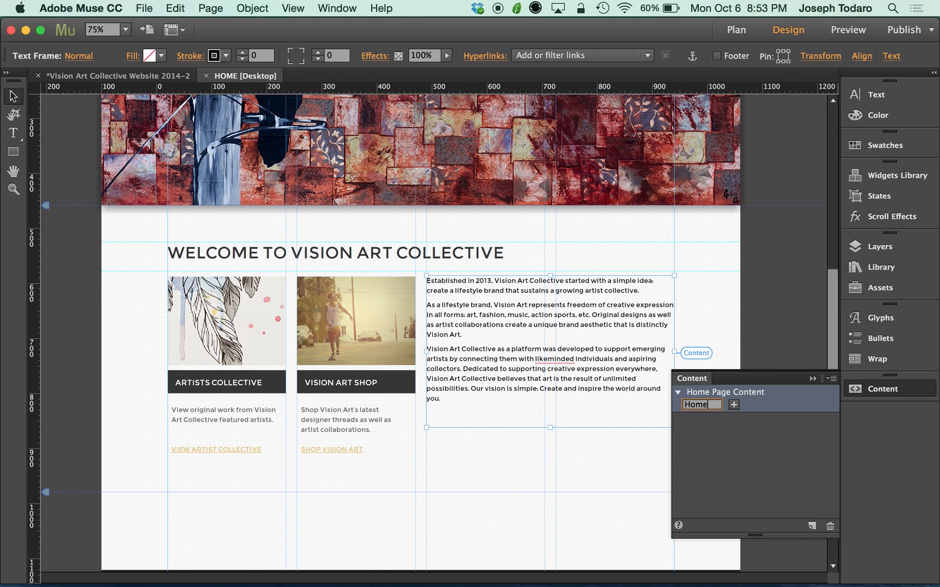
{"action": "type", "text": "Welcome"}
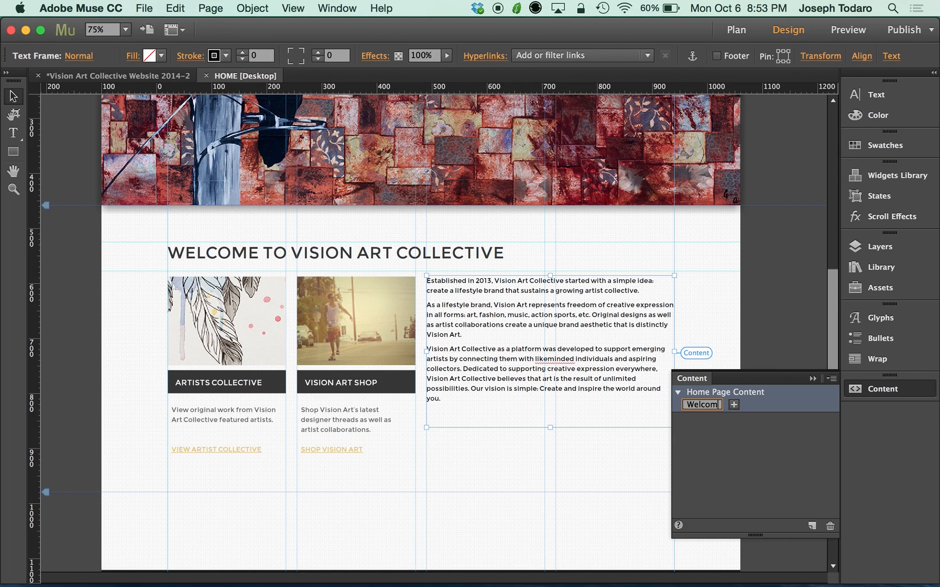
{"action": "type", "text": "Home Welcome Text"}
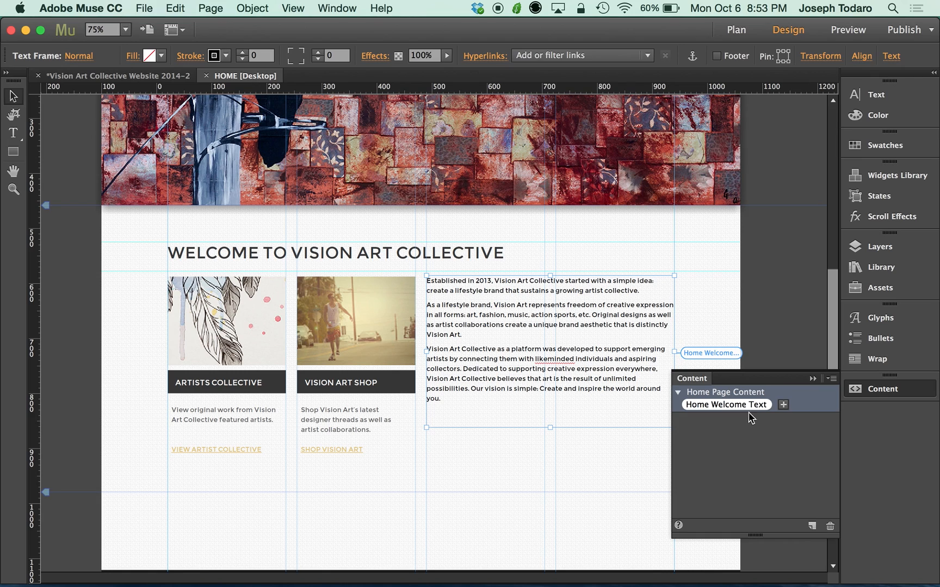
{"action": "mouse_move", "coordinate": [756, 422]}
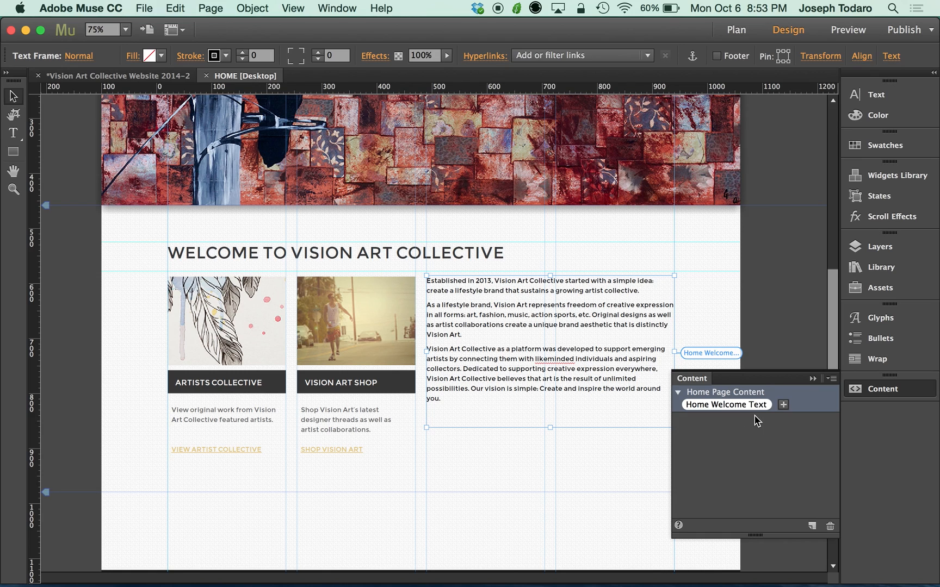
{"action": "left_click", "coordinate": [889, 389]}
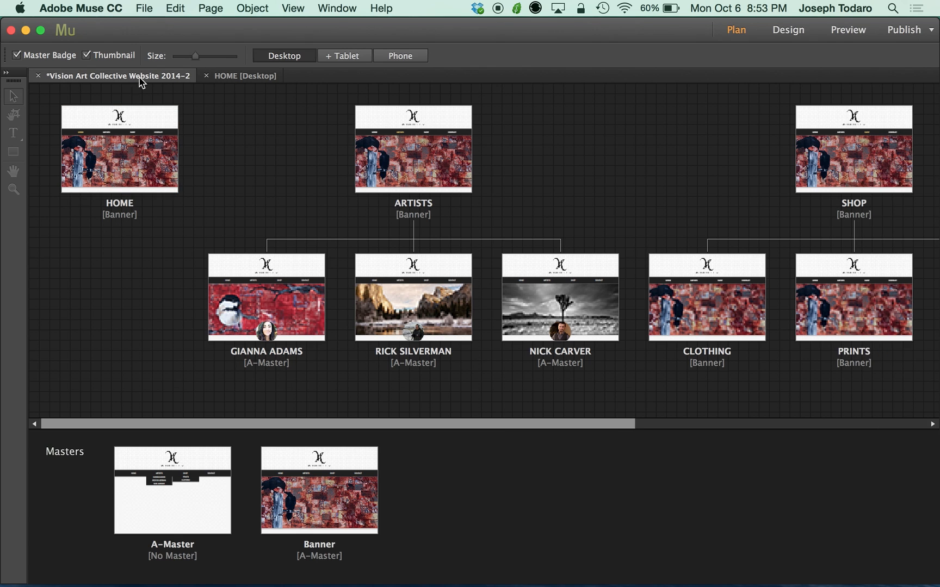
Step: Open the HOME page's Phone layout and show its Content panel with the Home Welcome Text tag
{"action": "left_click", "coordinate": [400, 55]}
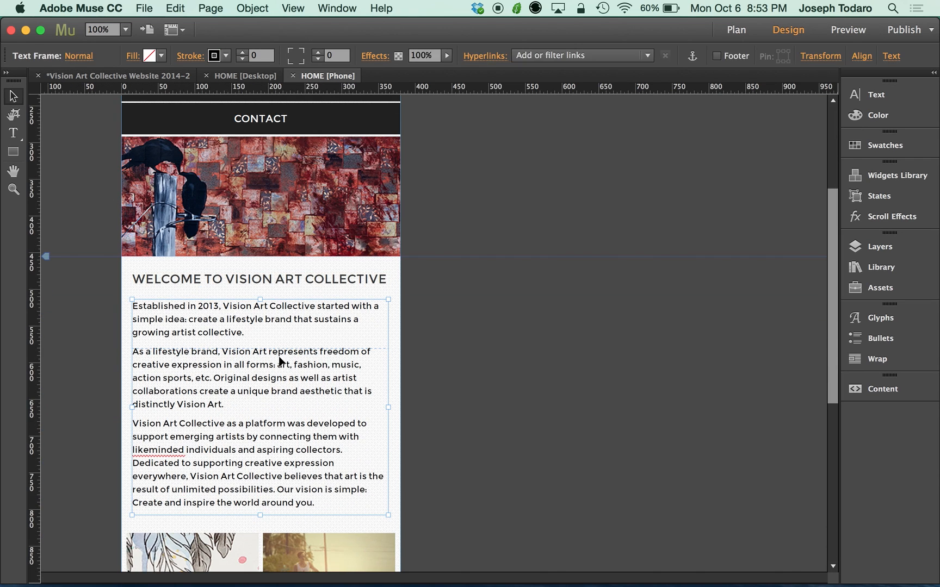
{"action": "mouse_move", "coordinate": [320, 386]}
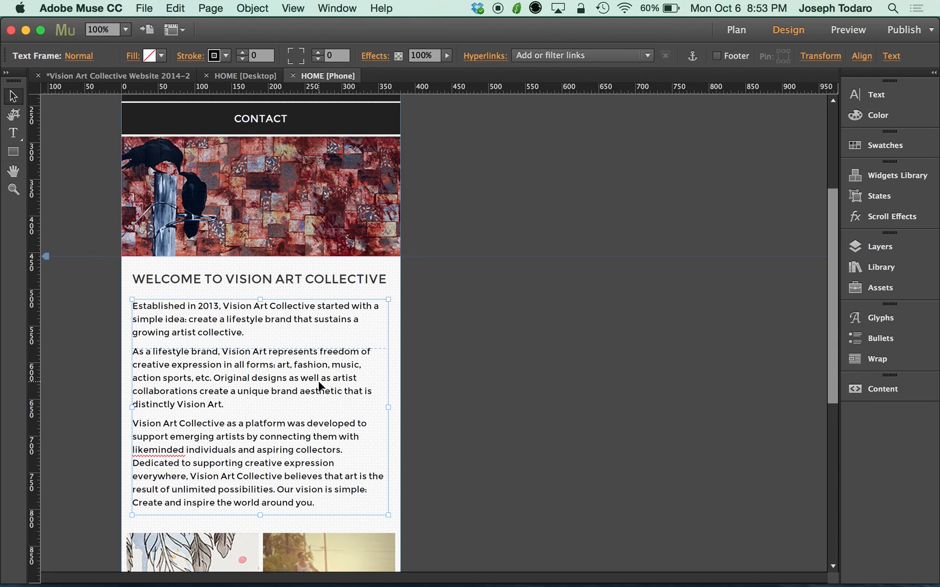
{"action": "left_click", "coordinate": [882, 389]}
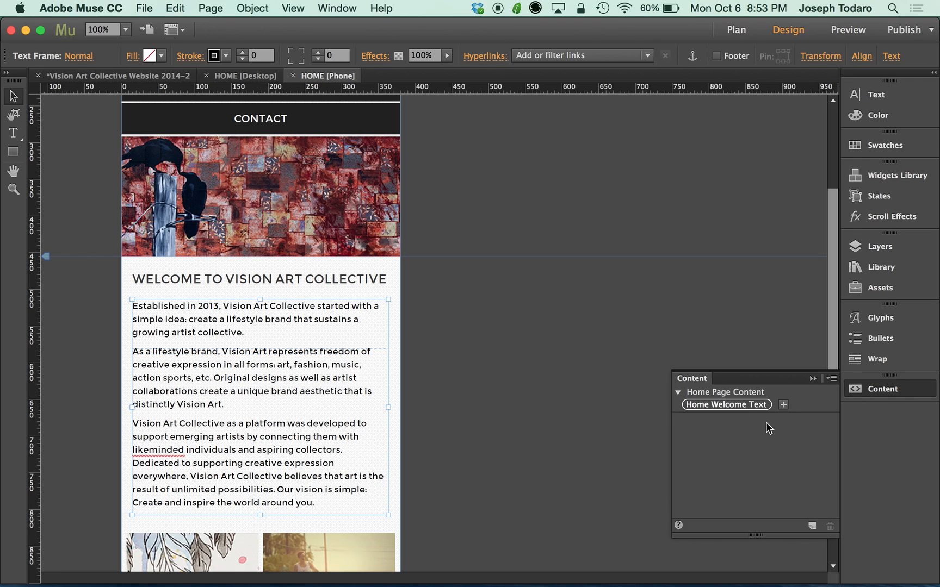
{"action": "mouse_move", "coordinate": [733, 416]}
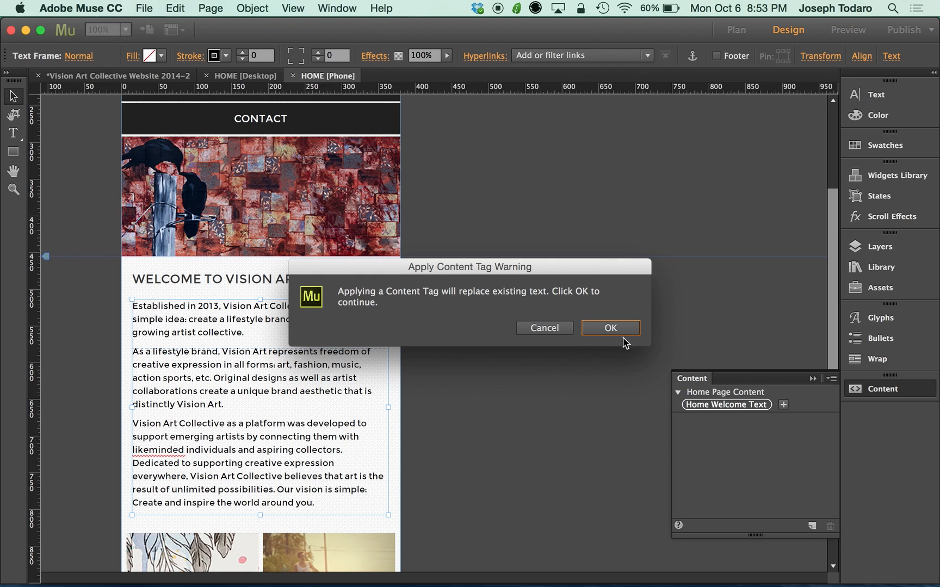
Step: Accept replacing the phone welcome text with the Home Welcome Text tagged content
{"action": "left_click", "coordinate": [609, 327]}
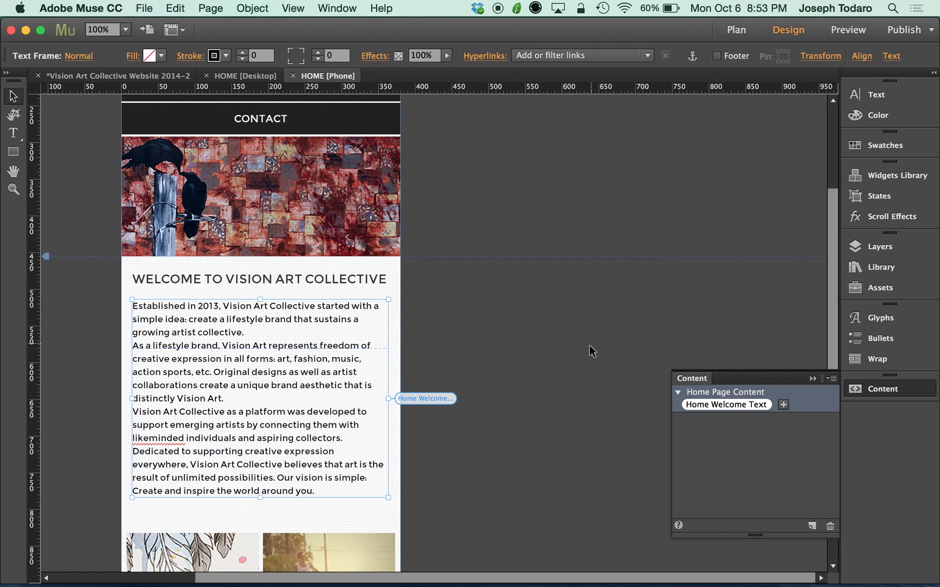
{"action": "mouse_move", "coordinate": [306, 410]}
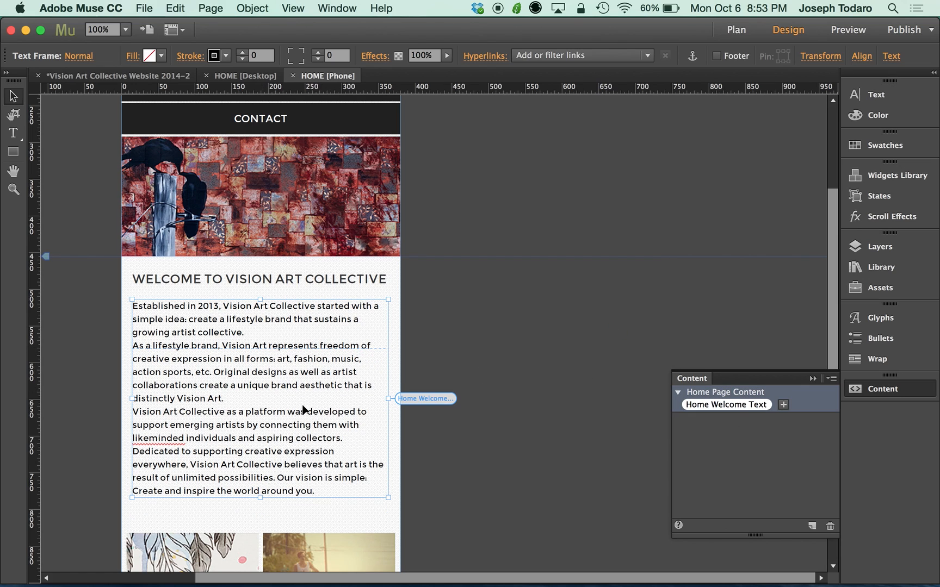
{"action": "mouse_move", "coordinate": [492, 377]}
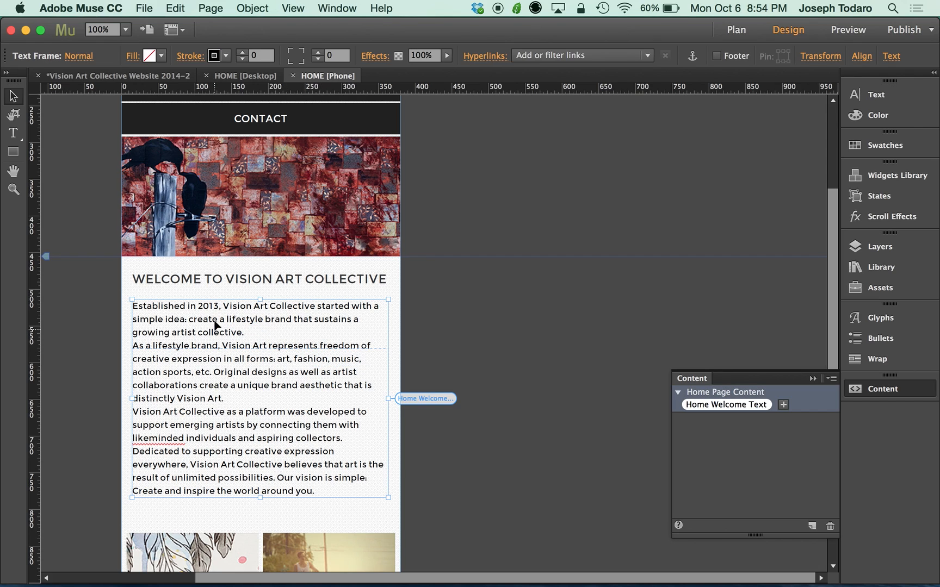
{"action": "mouse_move", "coordinate": [219, 315]}
{"action": "type", "text": "4"}
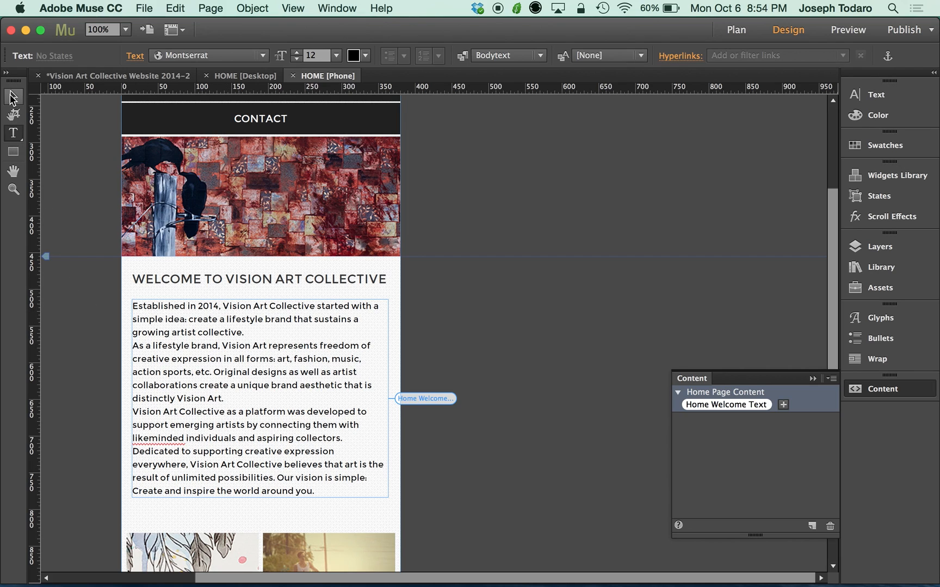
Step: On the desktop Home layout, retype the tagged welcome text's founding year as 2012
{"action": "left_click", "coordinate": [259, 398]}
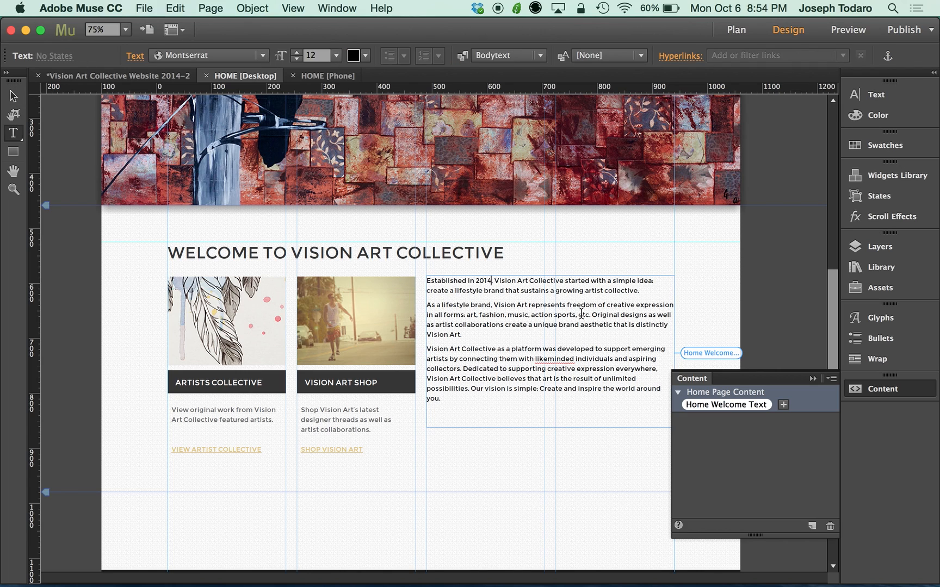
{"action": "type", "text": "2012"}
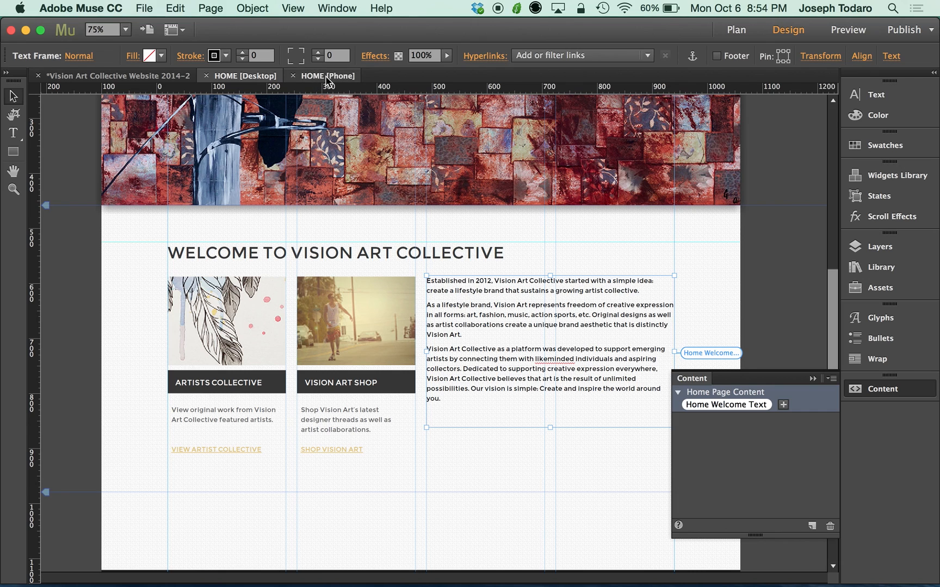
Step: Return to the phone Home layout to confirm its welcome text also reads 2012
{"action": "left_click", "coordinate": [327, 75]}
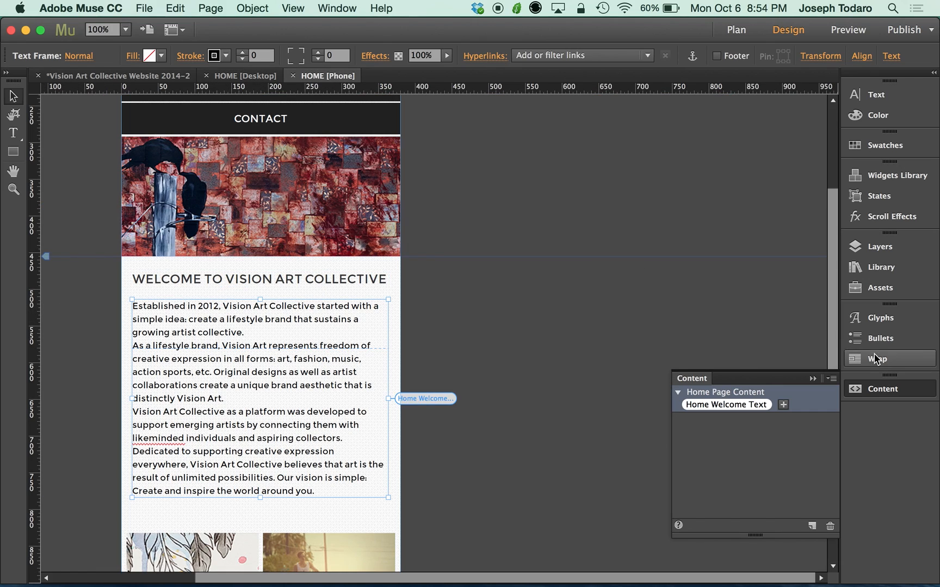
{"action": "mouse_move", "coordinate": [806, 431]}
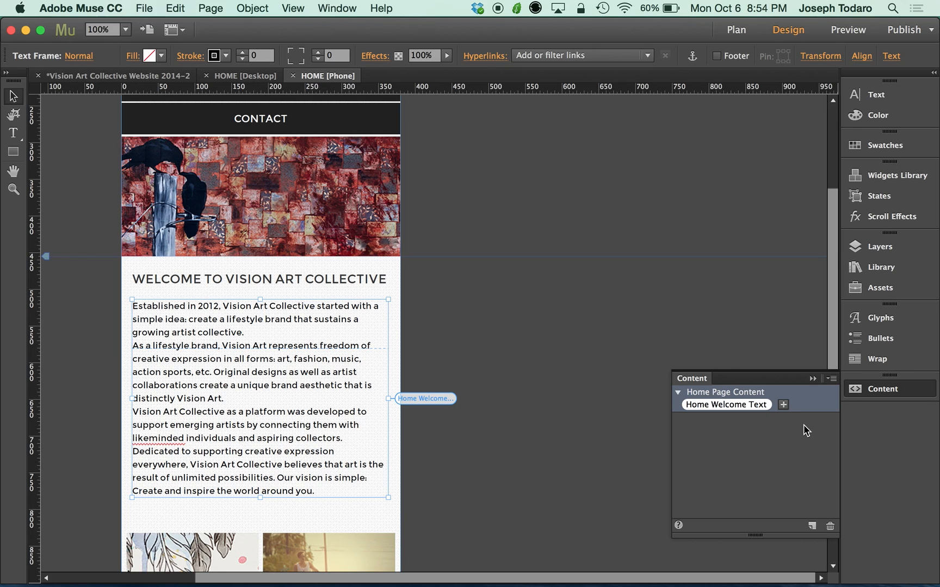
{"action": "mouse_move", "coordinate": [756, 436]}
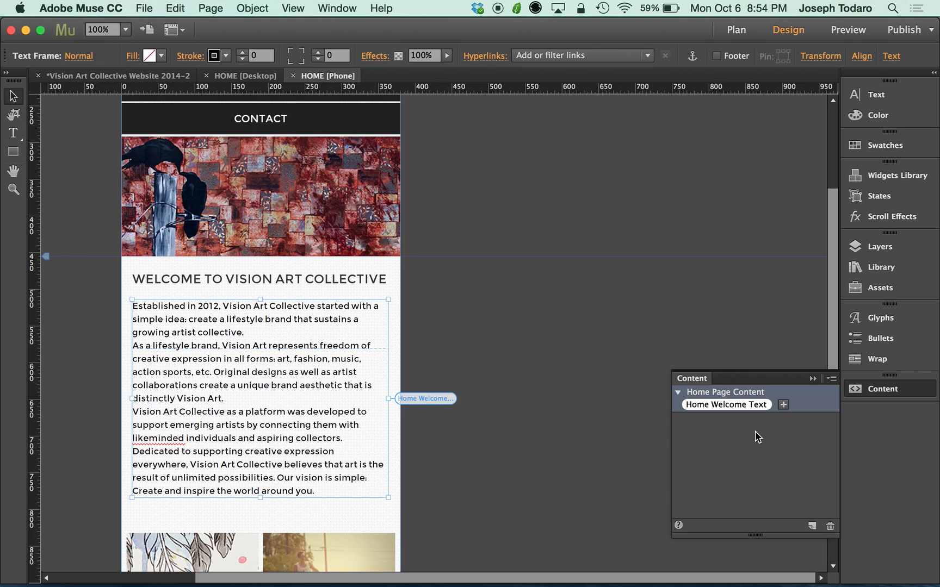